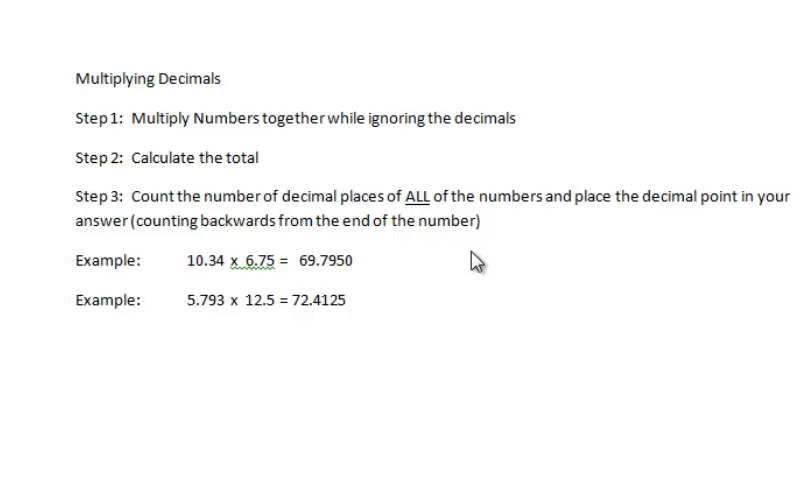
mouse_move(350, 322)
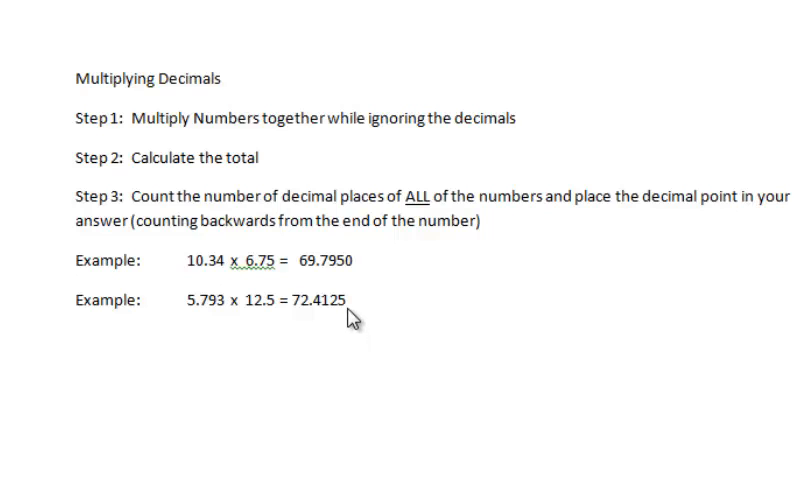